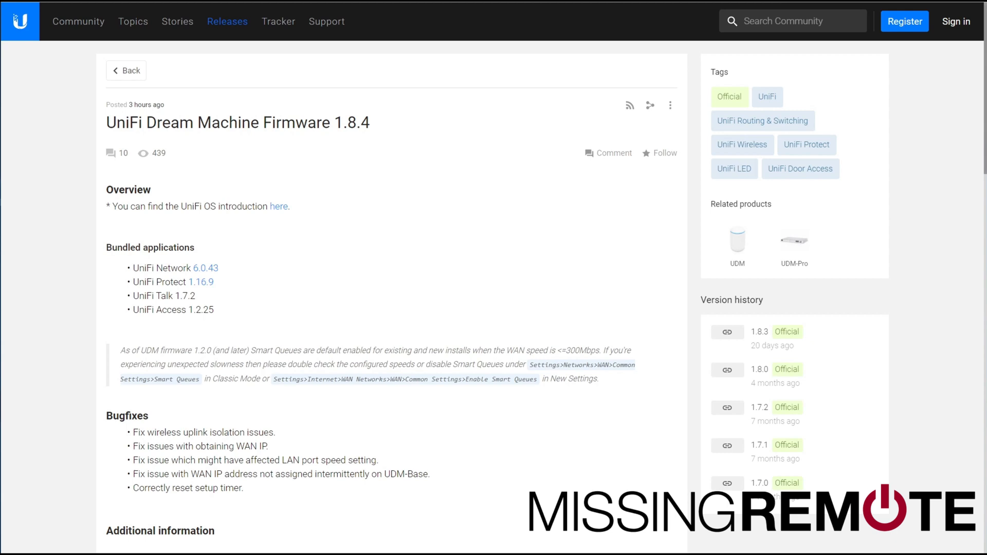
{"action": "mouse_move", "coordinate": [269, 506]}
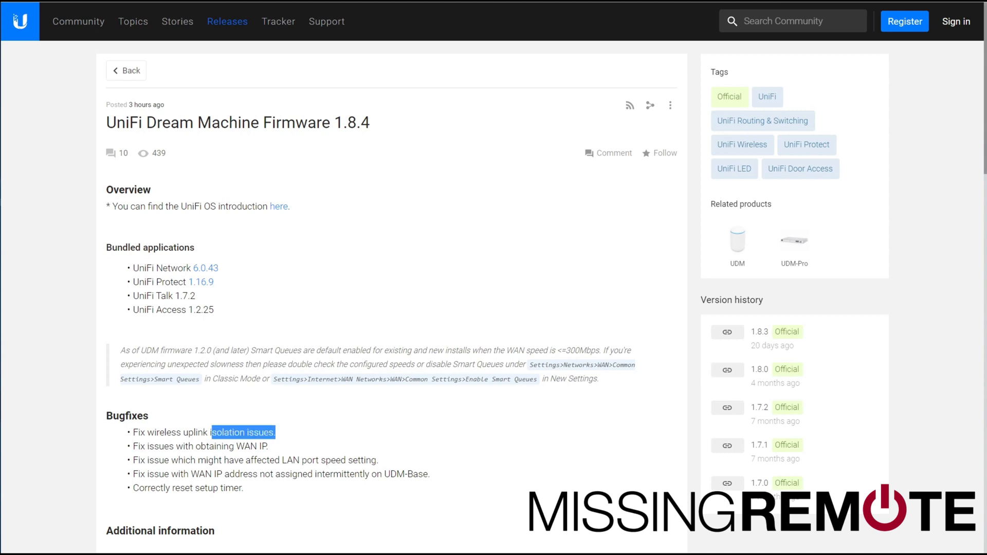
{"action": "double_click", "coordinate": [199, 445]}
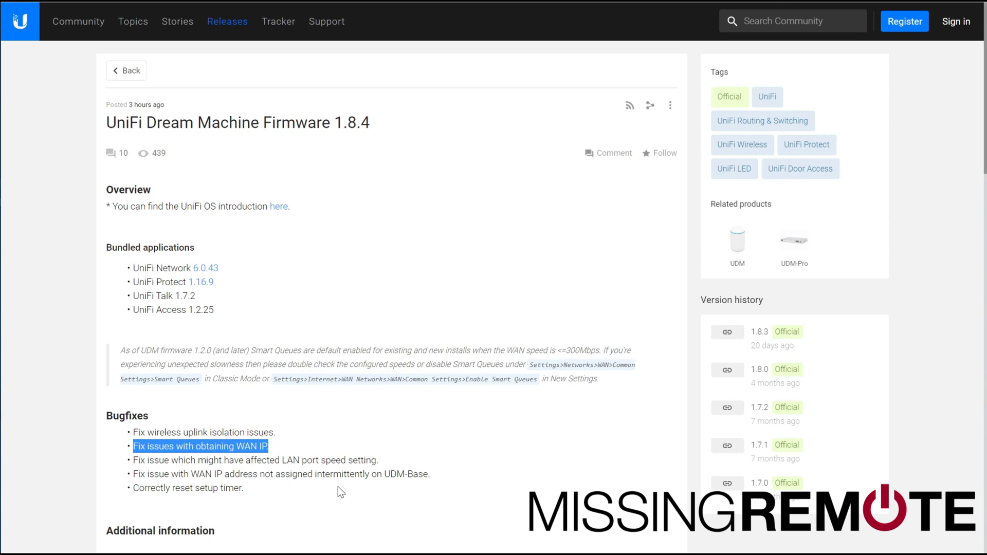
{"action": "mouse_move", "coordinate": [371, 495]}
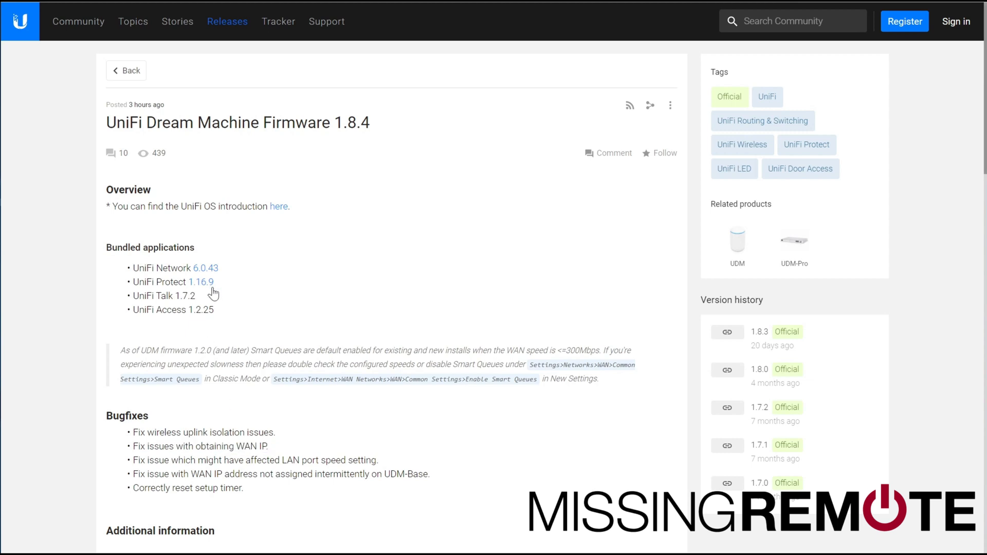
{"action": "mouse_move", "coordinate": [197, 68]}
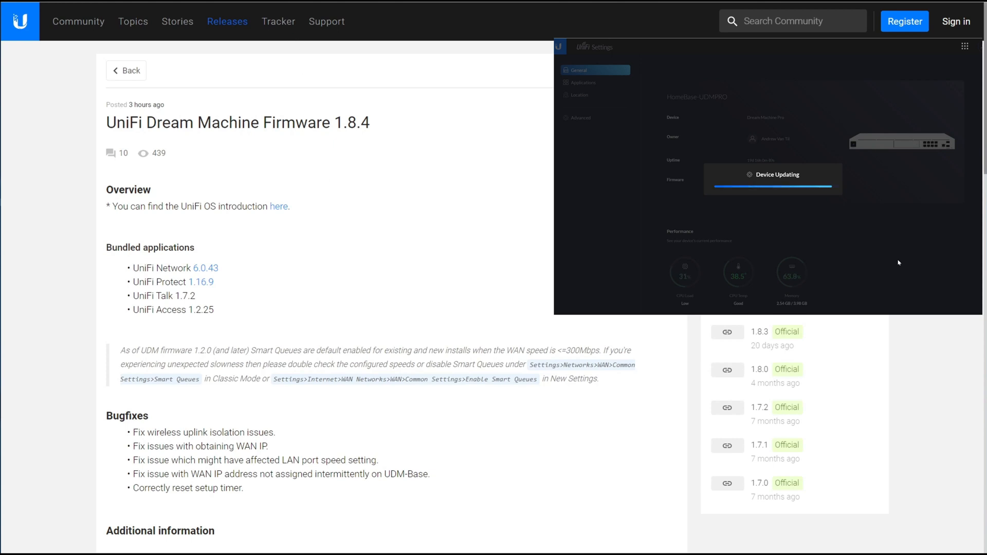
{"action": "scroll", "scroll_direction": "down", "scroll_amount": 3}
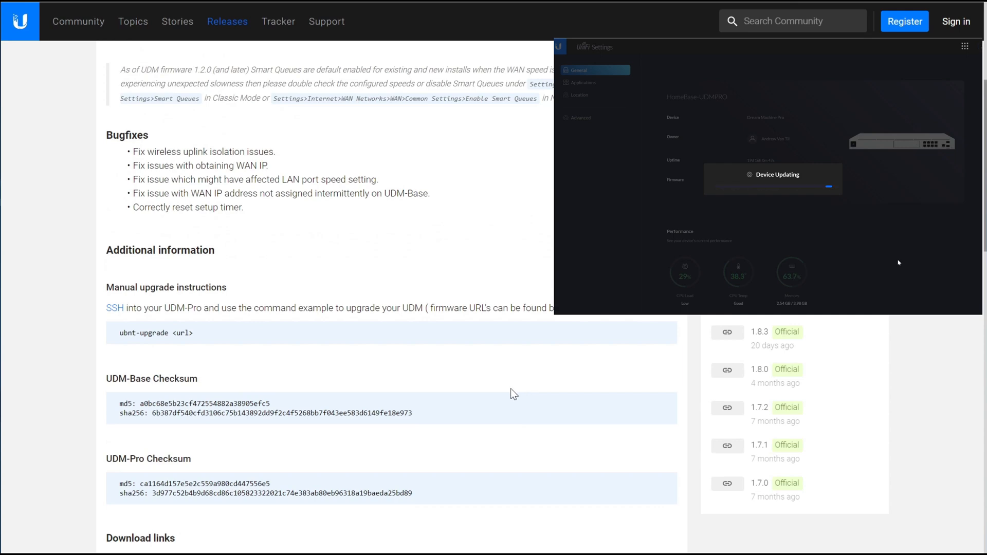
{"action": "scroll", "scroll_direction": "up", "scroll_amount": 3}
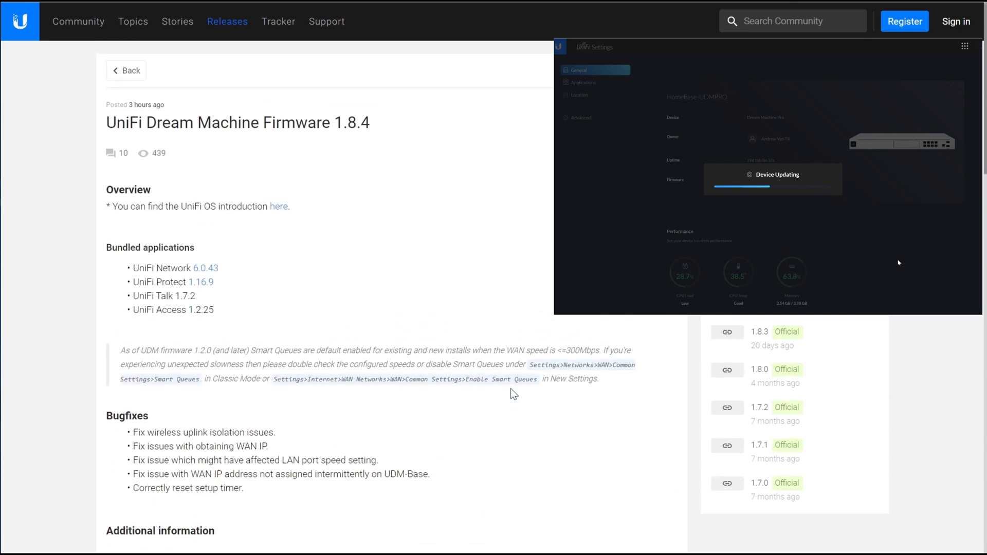
{"action": "scroll", "scroll_direction": "down", "scroll_amount": 3}
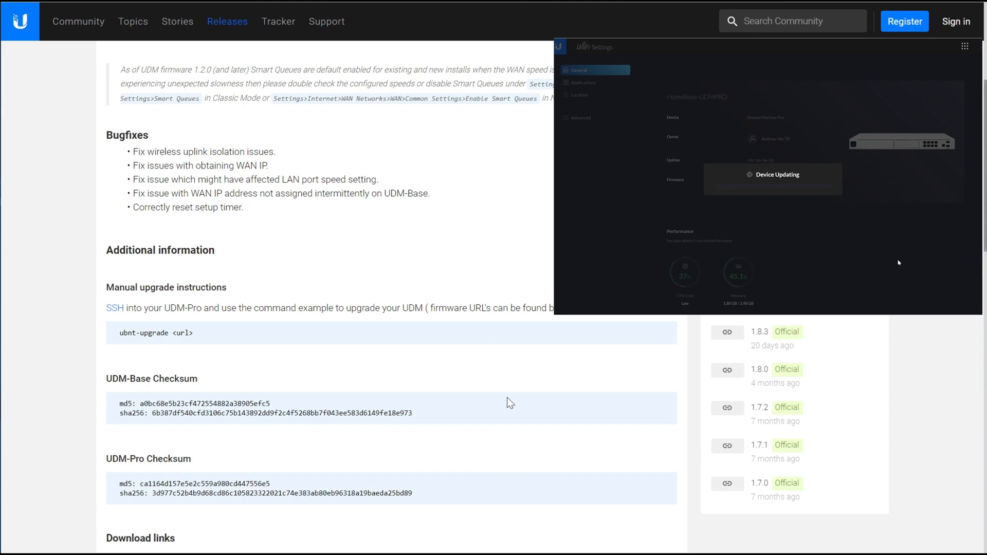
{"action": "scroll", "scroll_direction": "up", "scroll_amount": 3}
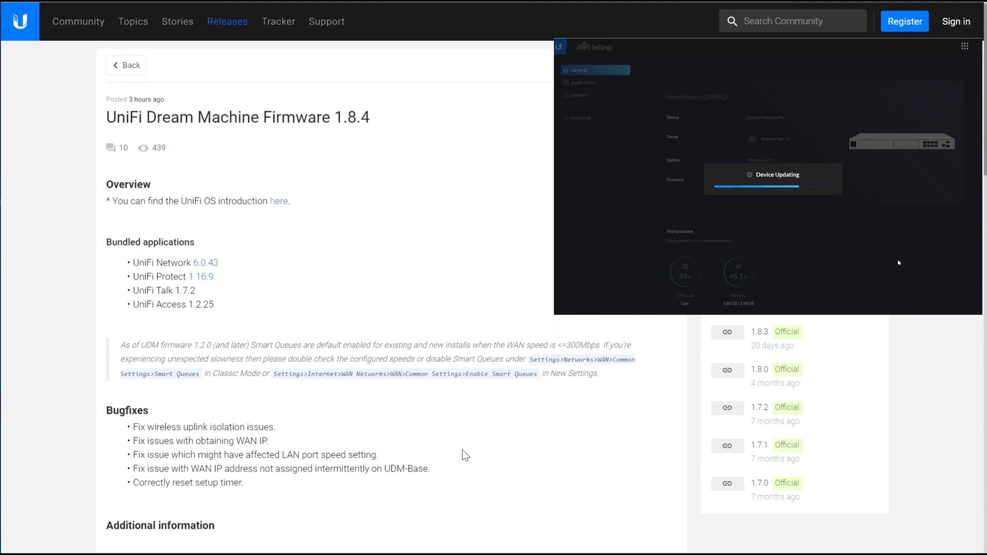